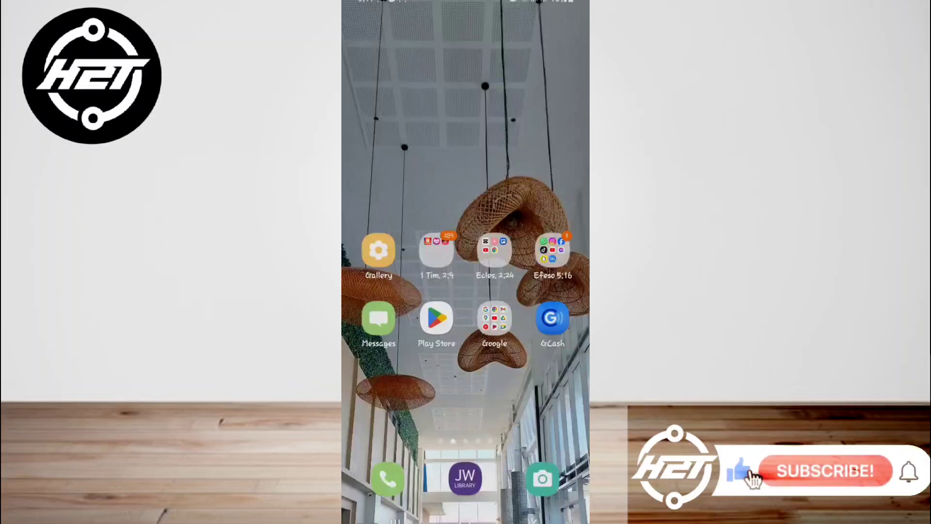
Step: Swipe up from the home screen to reveal the app drawer
{"action": "left_click", "coordinate": [825, 477]}
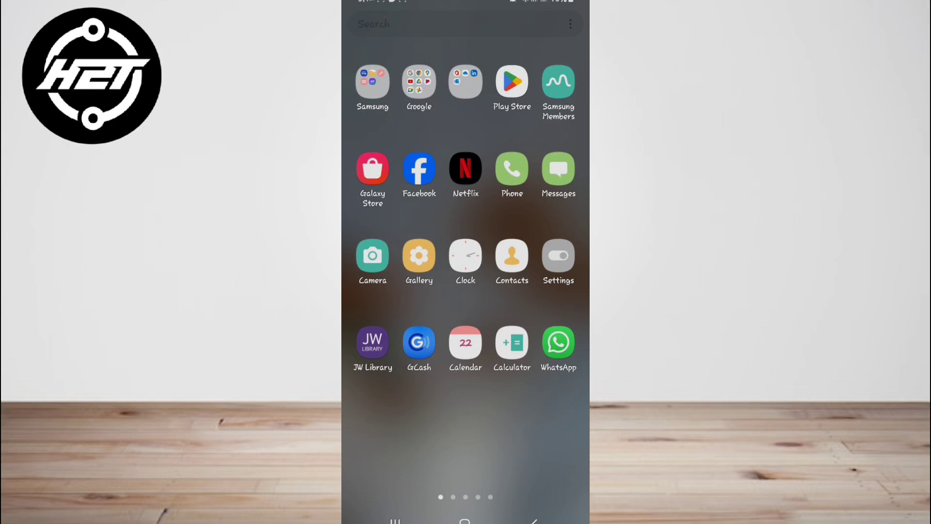
Step: Search the Play Store for 'messenger'
{"action": "left_click", "coordinate": [511, 81]}
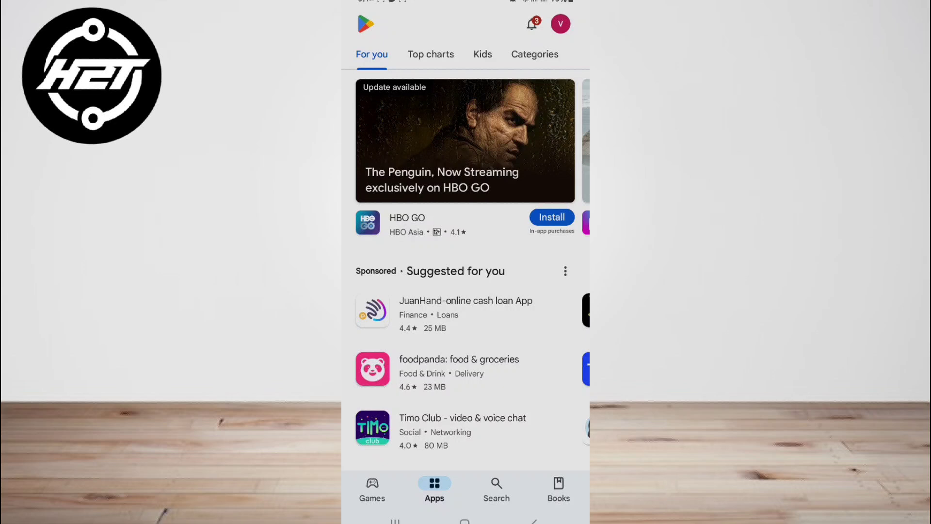
{"action": "left_click", "coordinate": [496, 483]}
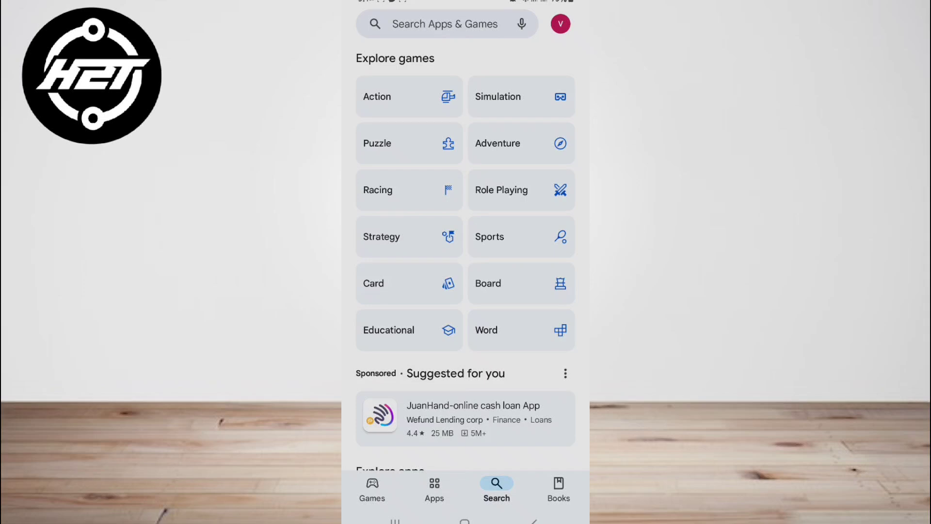
{"action": "left_click", "coordinate": [445, 24]}
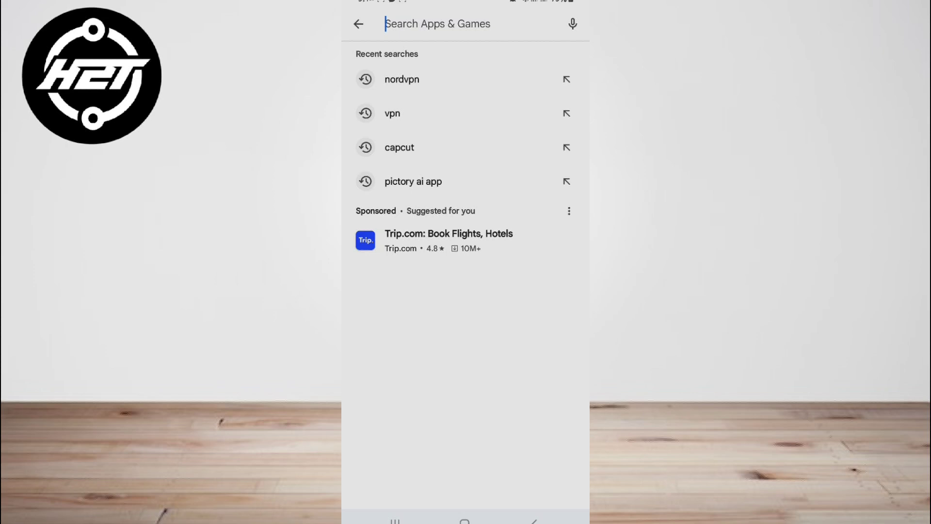
{"action": "left_click", "coordinate": [438, 24]}
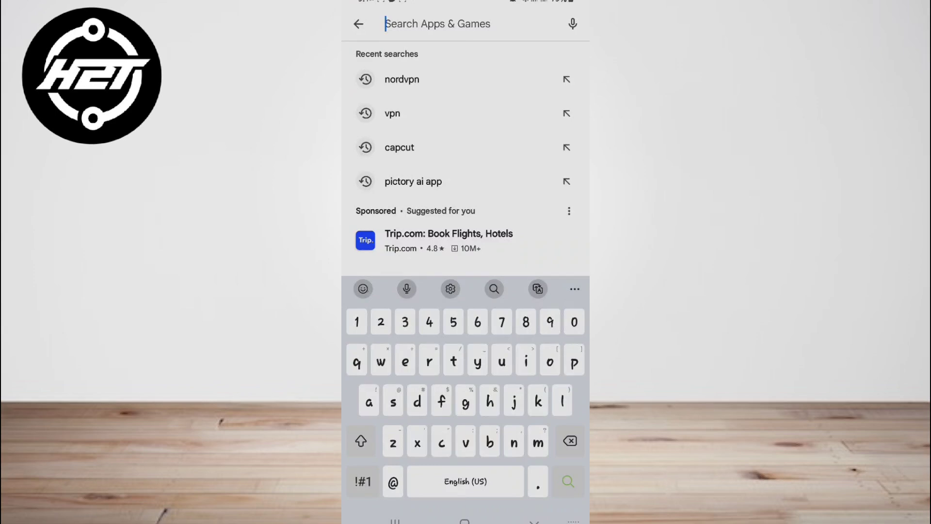
{"action": "type", "text": "messenger"}
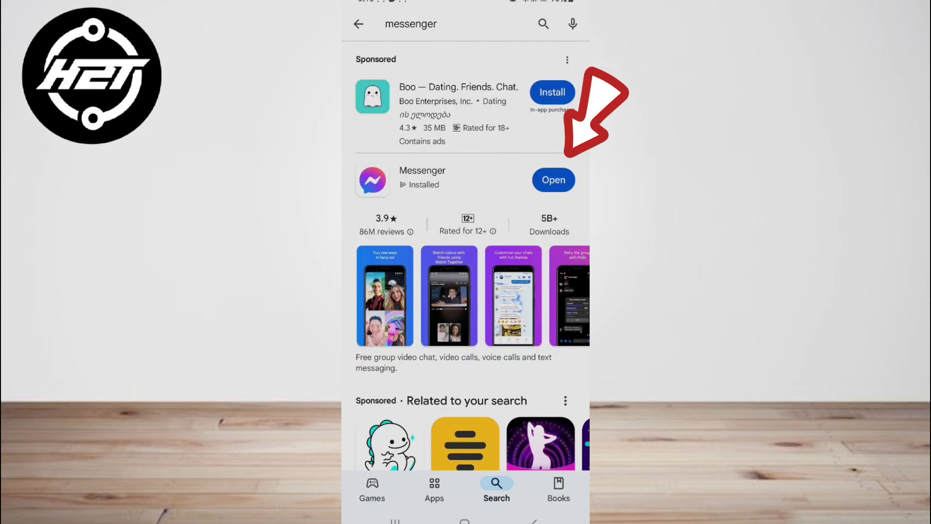
Step: Open Messenger from its Play Store search result
{"action": "left_click", "coordinate": [553, 180]}
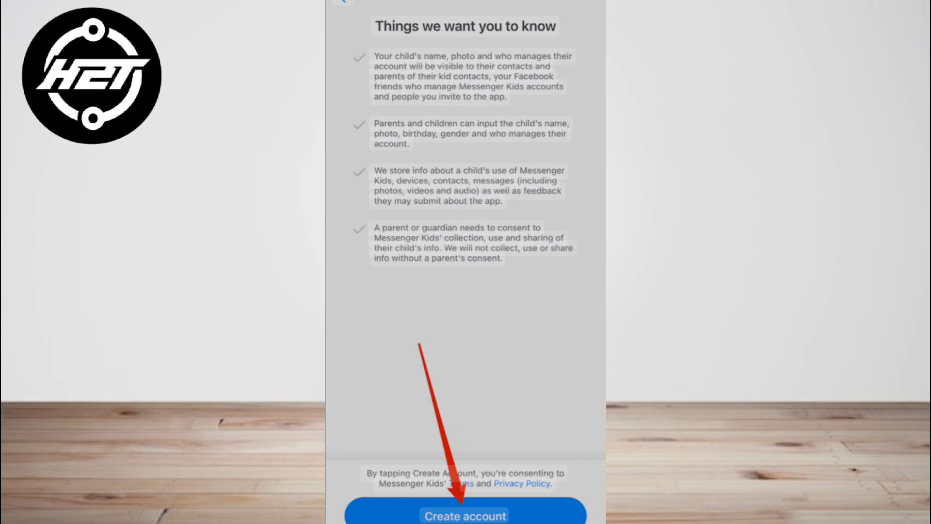
Step: Pass the Create account notice and scroll through the Chats conversations
{"action": "left_click", "coordinate": [463, 515]}
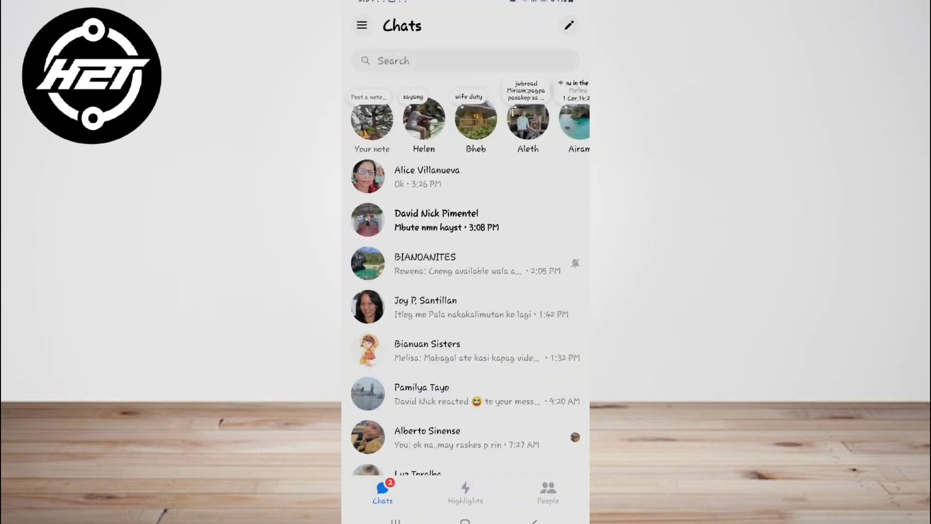
{"action": "scroll", "scroll_direction": "down", "scroll_amount": 3}
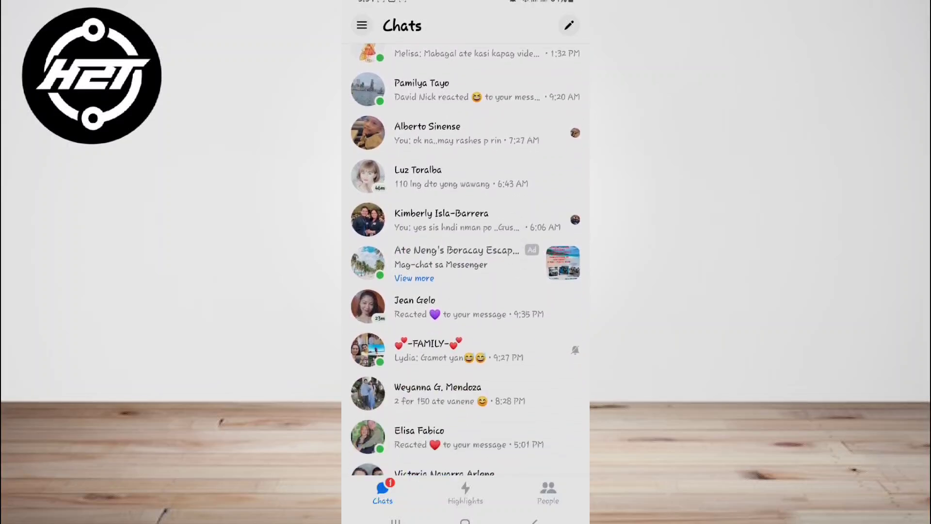
{"action": "scroll", "scroll_direction": "down", "scroll_amount": 3}
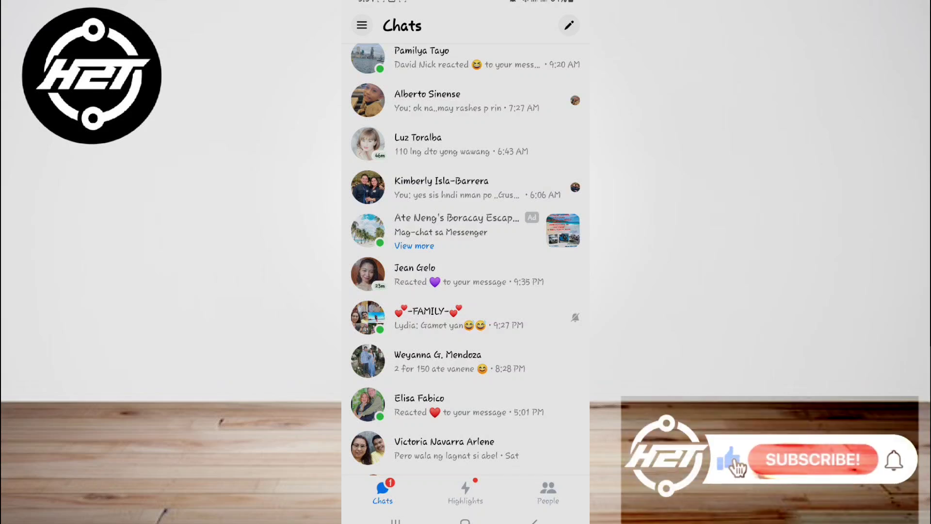
{"action": "left_click", "coordinate": [810, 462]}
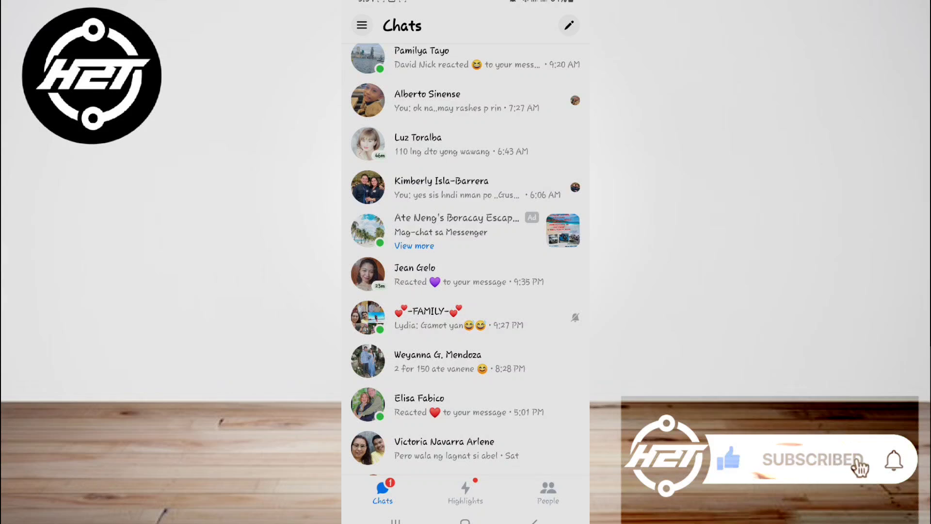